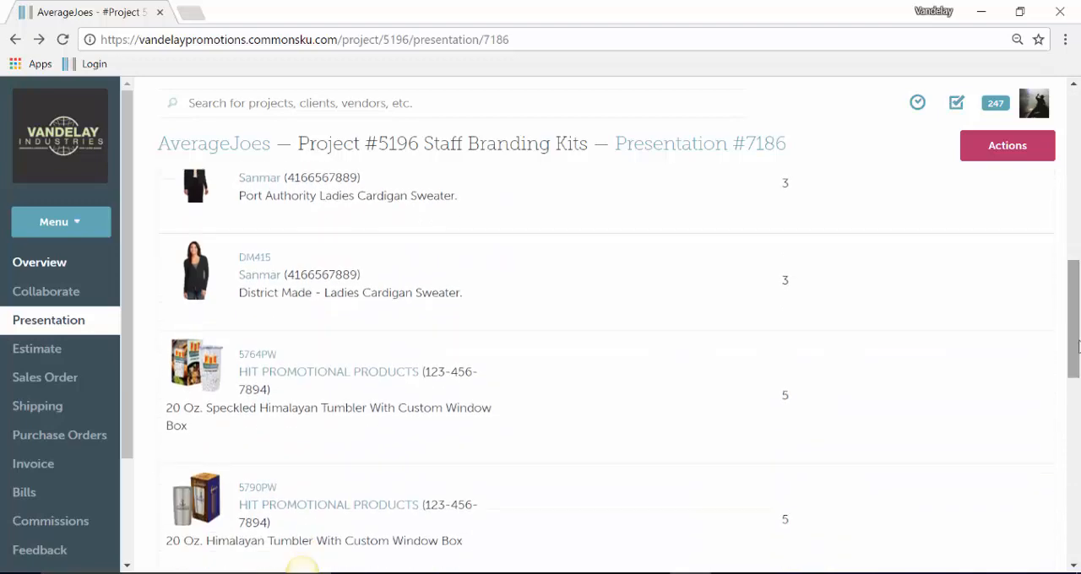
Locate the 16 Oz. Econo Color Changing Tumbler in the item list and open it for editing
{"action": "scroll", "scroll_direction": "down", "scroll_amount": 3}
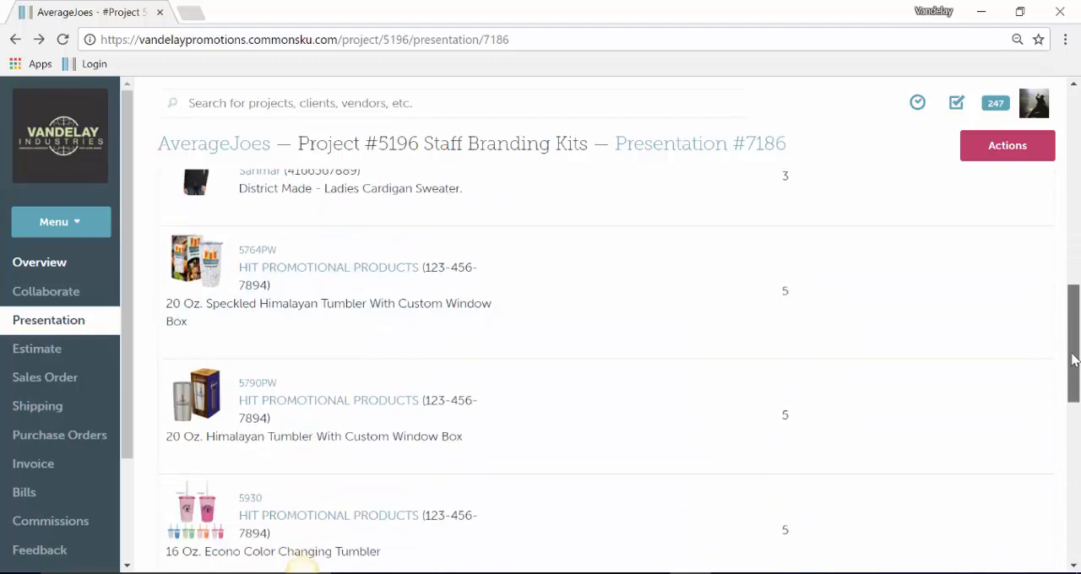
{"action": "scroll", "scroll_direction": "down", "scroll_amount": 3}
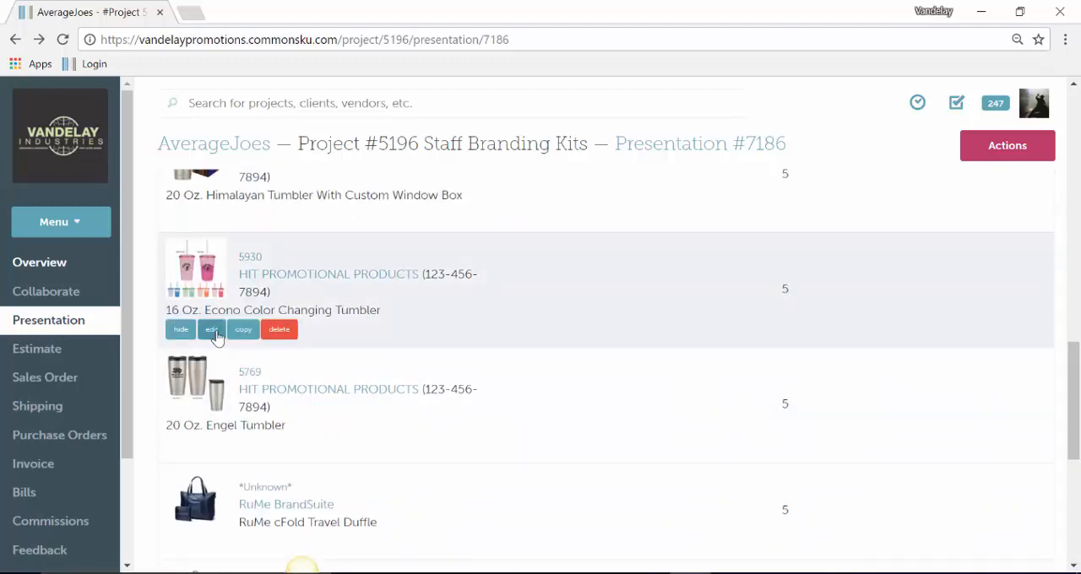
{"action": "left_click", "coordinate": [209, 329]}
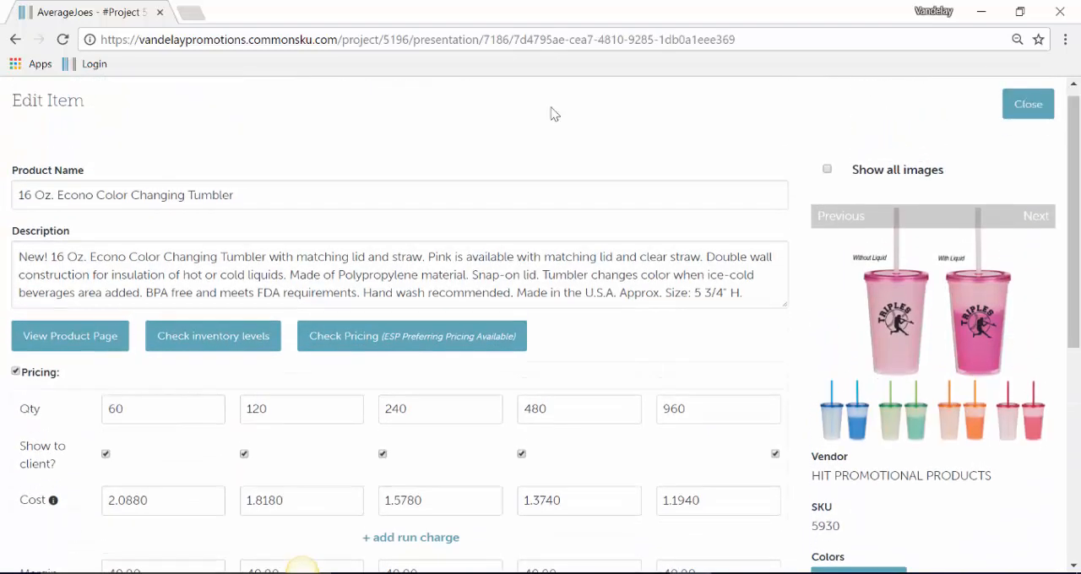
{"action": "double_click", "coordinate": [209, 196]}
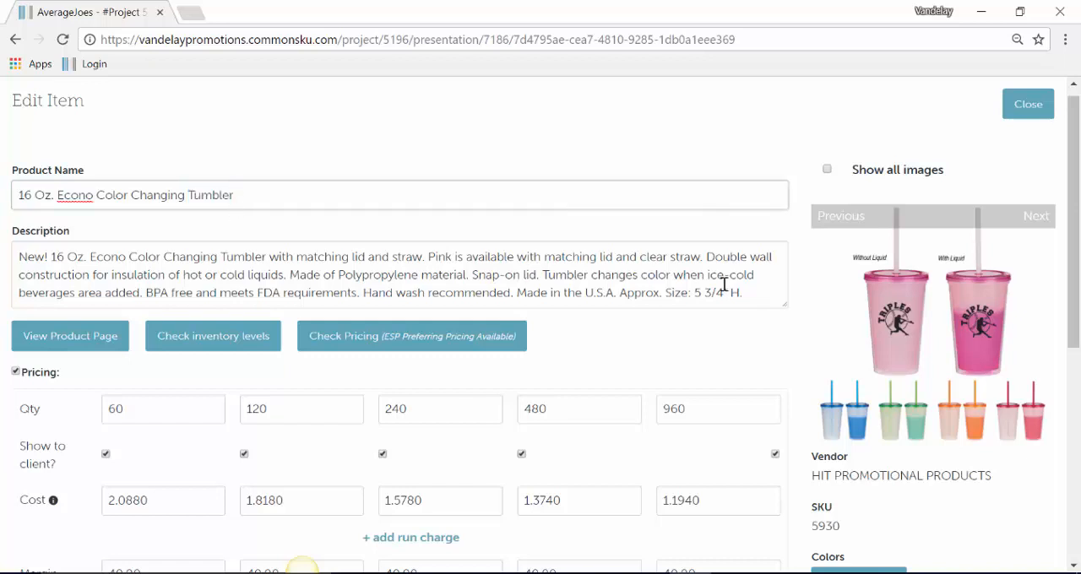
{"action": "scroll", "scroll_direction": "down", "scroll_amount": 3}
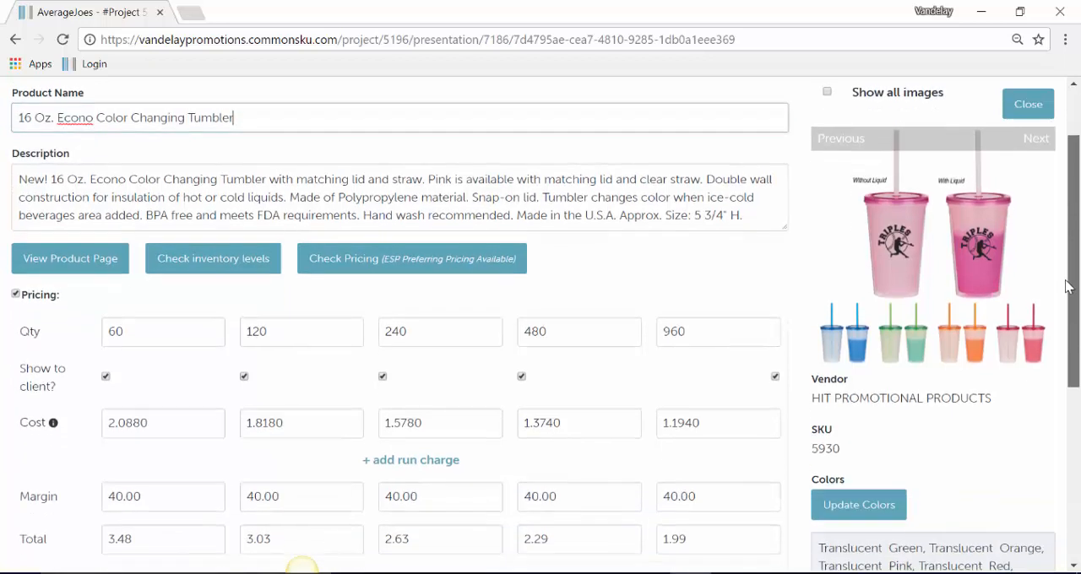
{"action": "scroll", "scroll_direction": "down", "scroll_amount": 3}
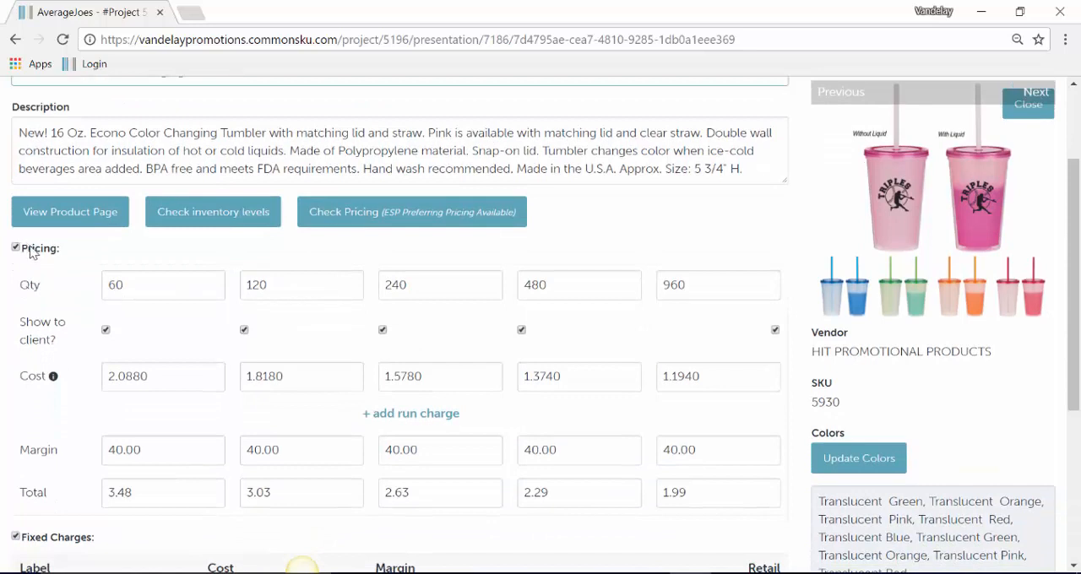
{"action": "double_click", "coordinate": [37, 248]}
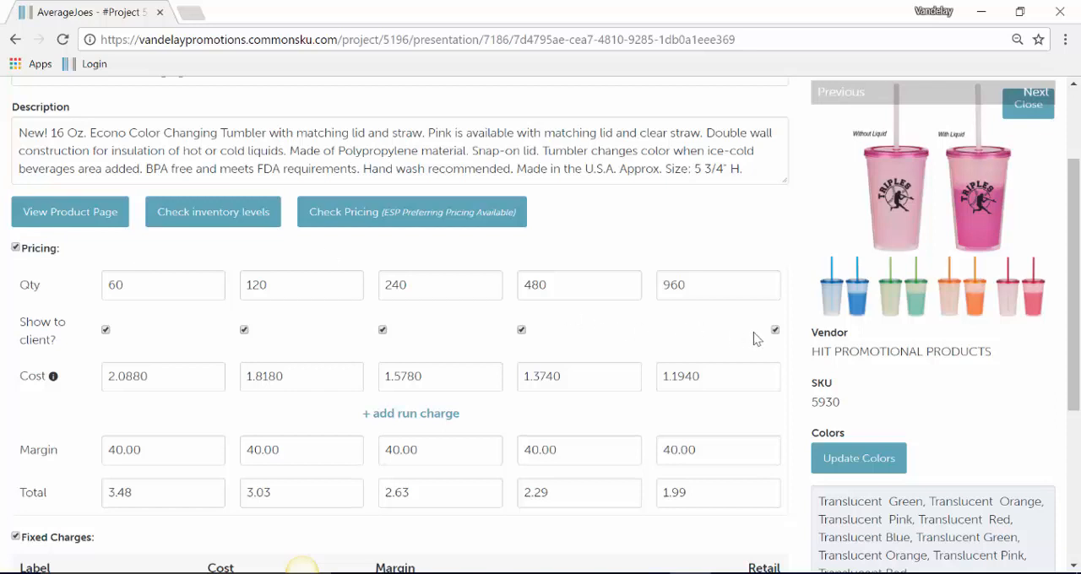
Hide the 960 and 480 quantity columns from the client and commit the edited margins
{"action": "left_click", "coordinate": [774, 329]}
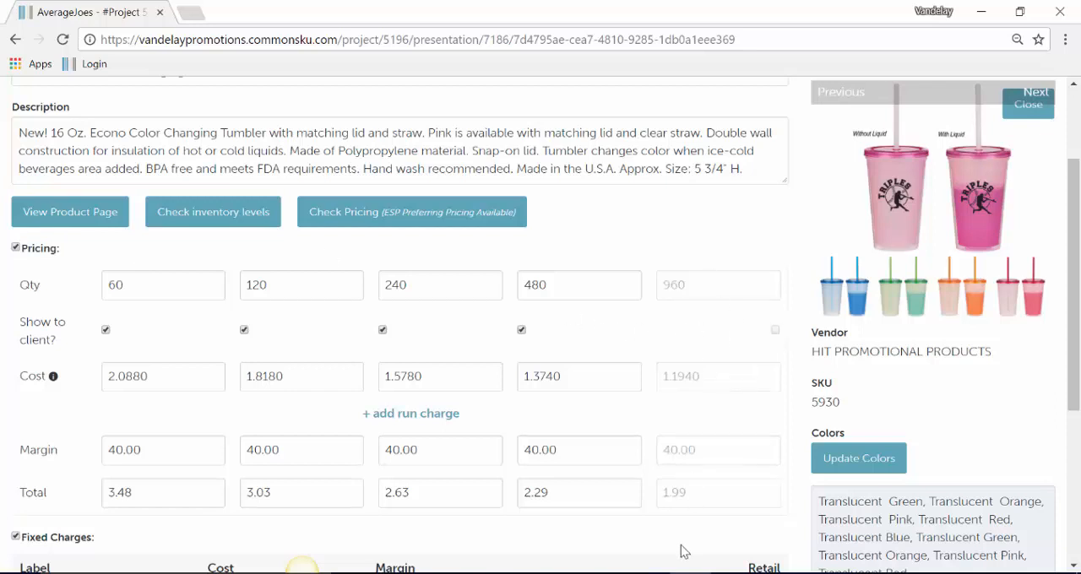
{"action": "left_click", "coordinate": [520, 330]}
{"action": "type", "text": "42"}
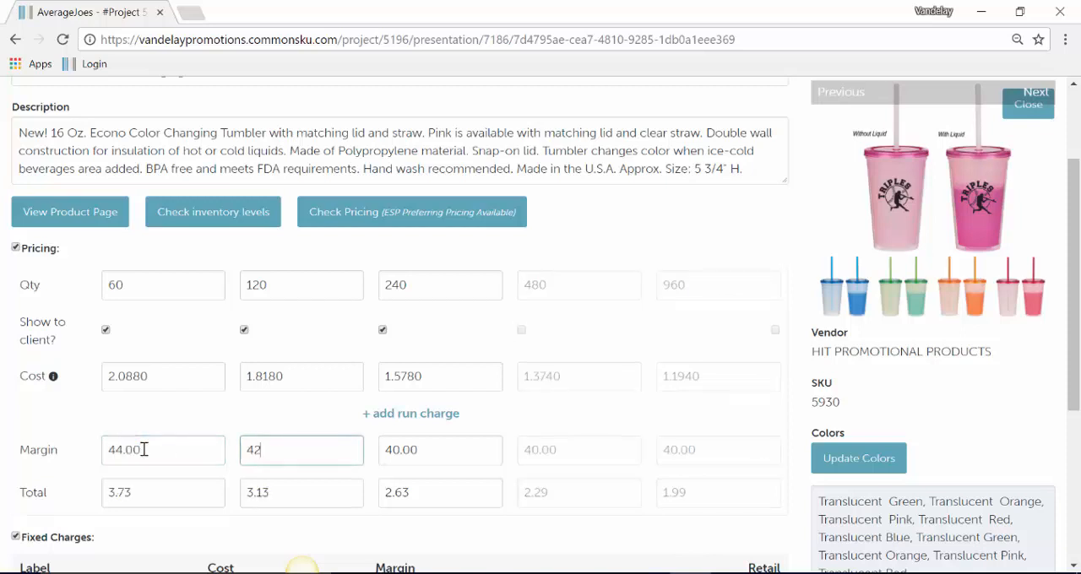
{"action": "key", "text": "Tab"}
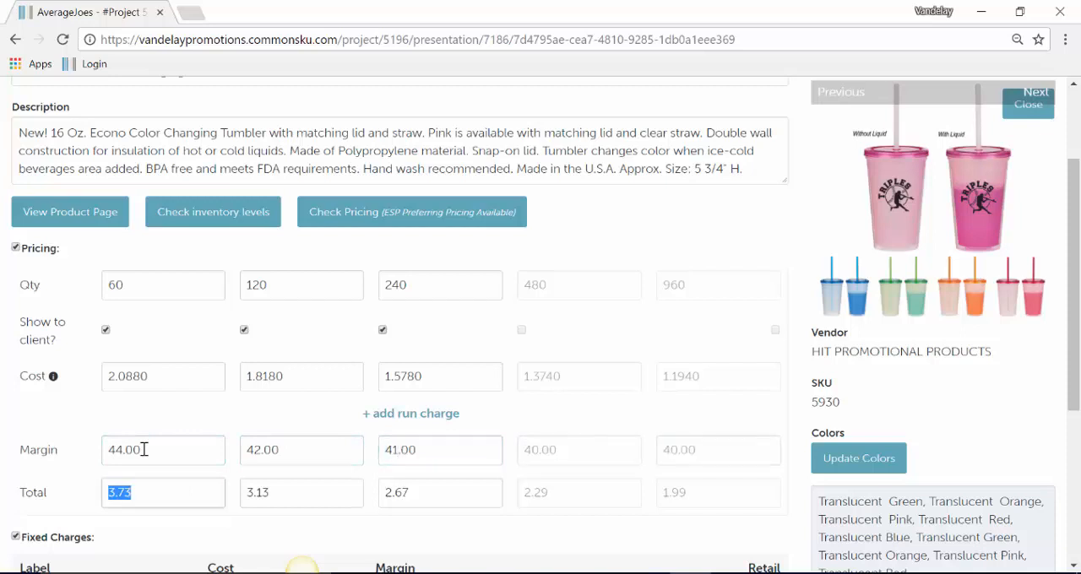
Enter totals 3.75, 3.20 and 3.00 for the remaining price breaks
{"action": "type", "text": "3.75"}
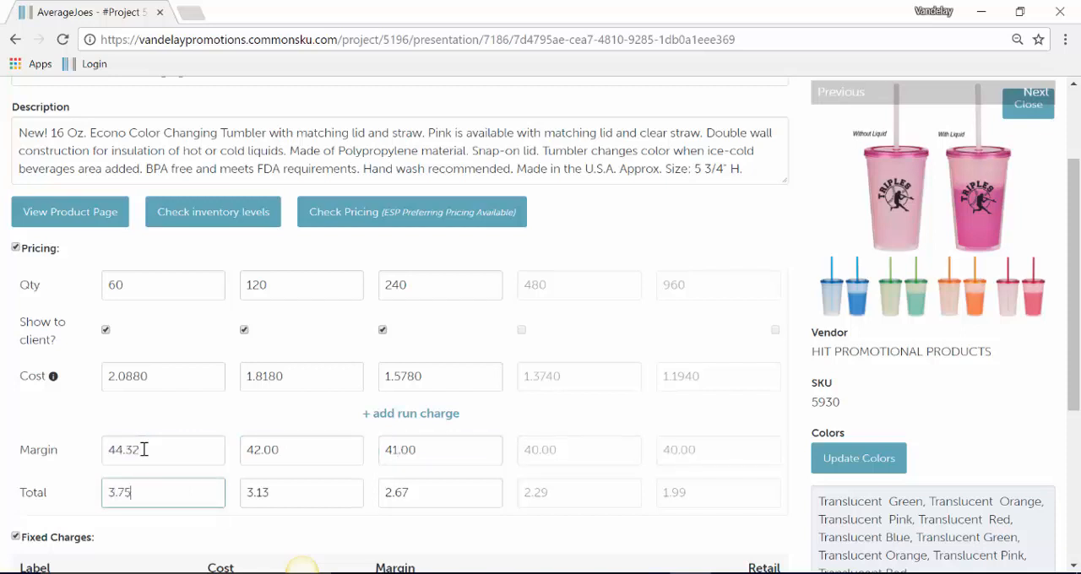
{"action": "type", "text": "3.20"}
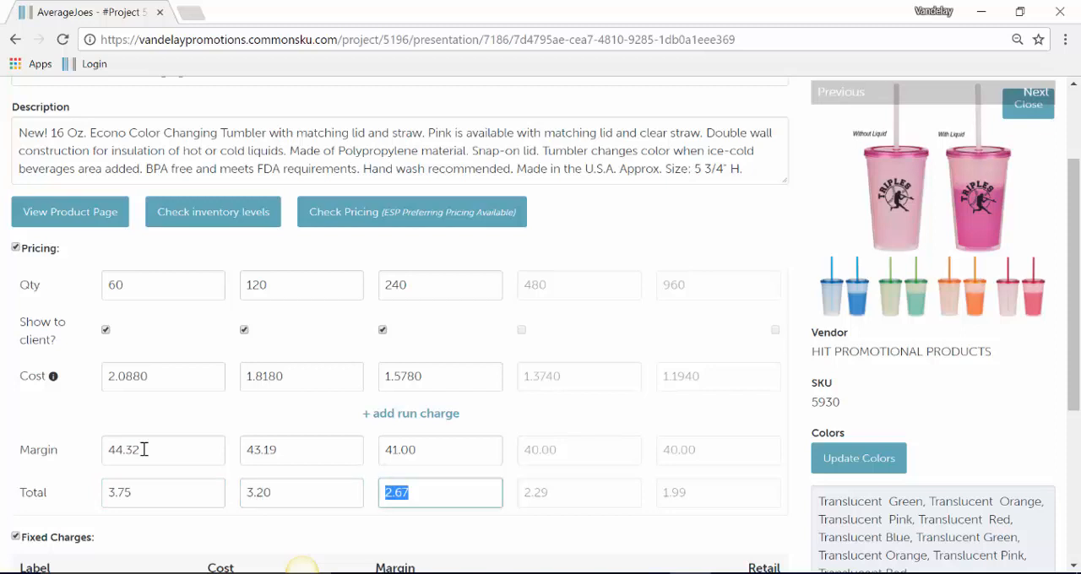
{"action": "type", "text": "3.00"}
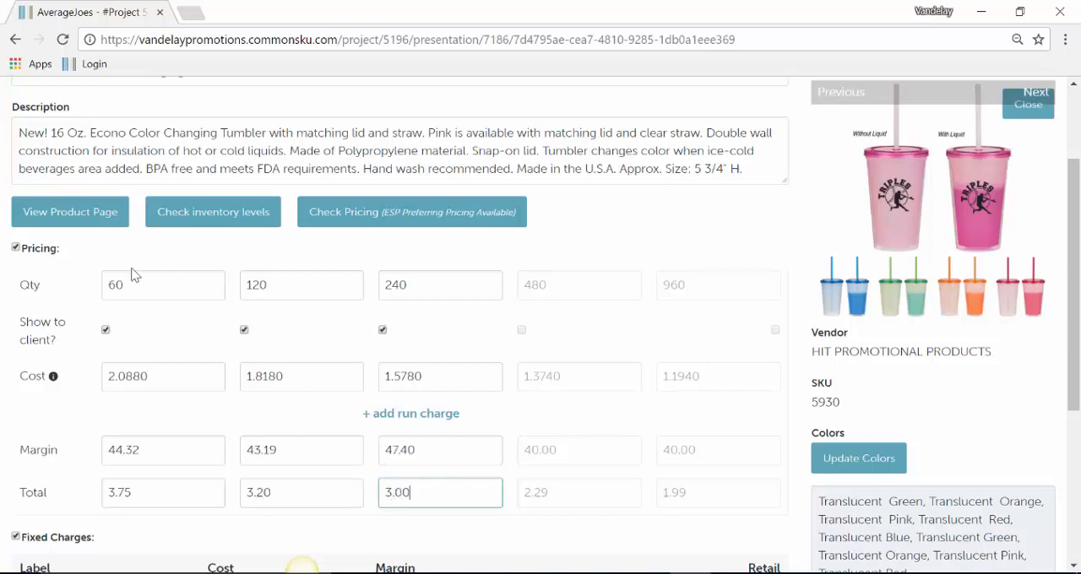
{"action": "mouse_move", "coordinate": [129, 513]}
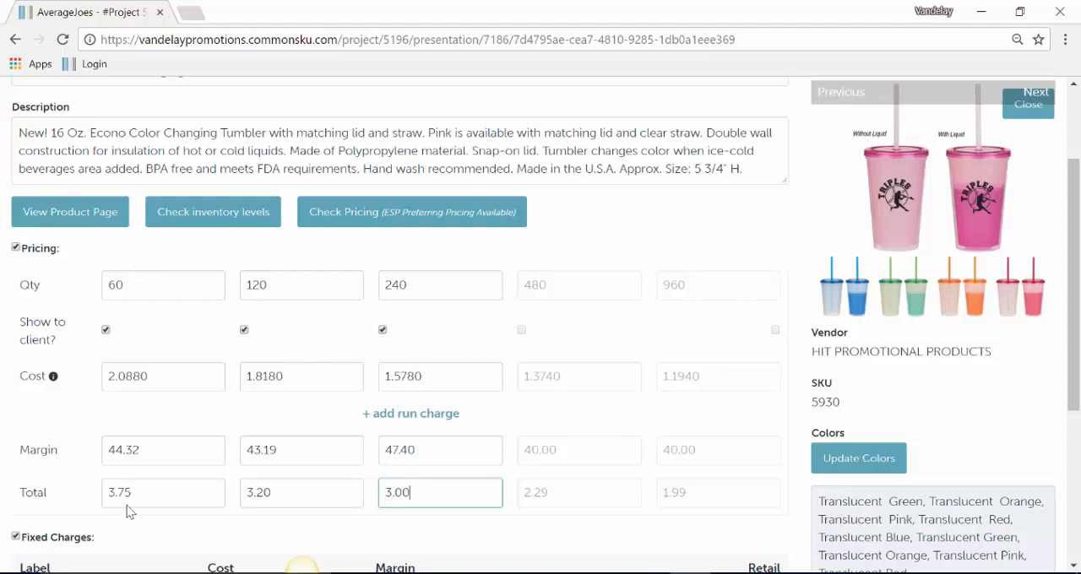
{"action": "mouse_move", "coordinate": [497, 405]}
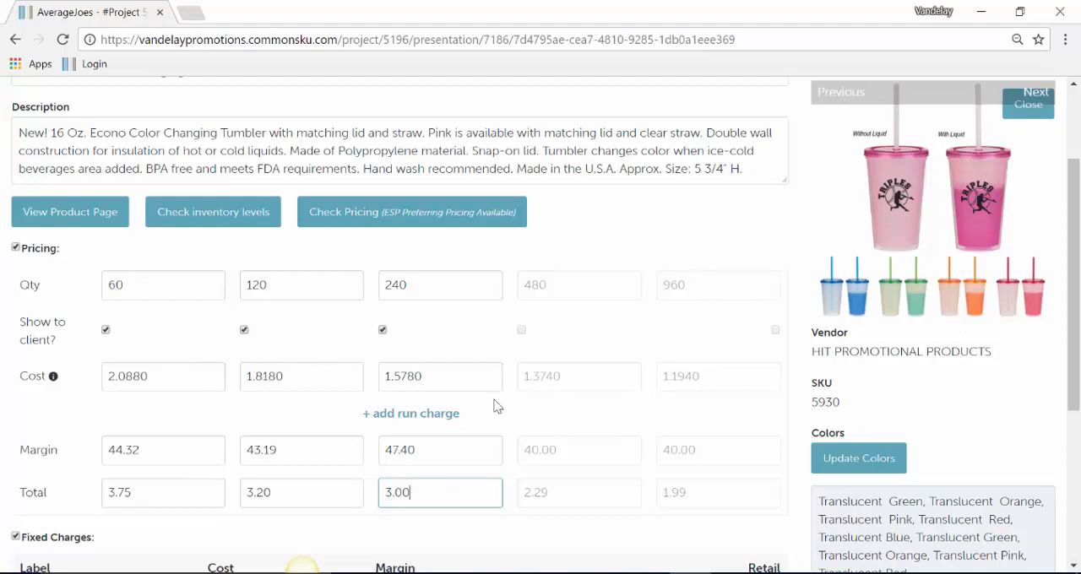
Write 'These are neat!' in the Personal Comment box and post it on the tumbler
{"action": "scroll", "scroll_direction": "down", "scroll_amount": 3}
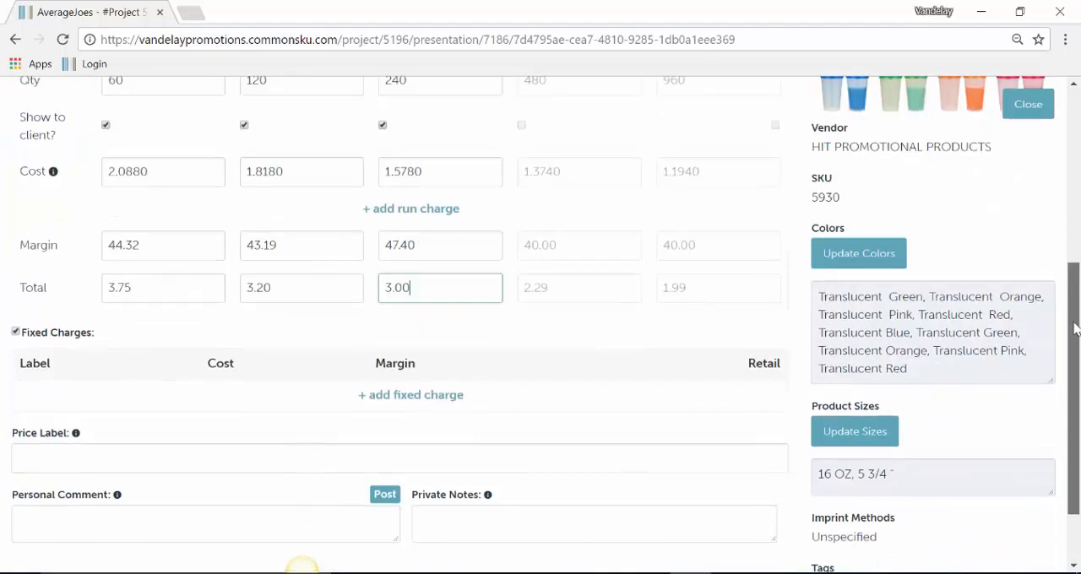
{"action": "scroll", "scroll_direction": "down", "scroll_amount": 3}
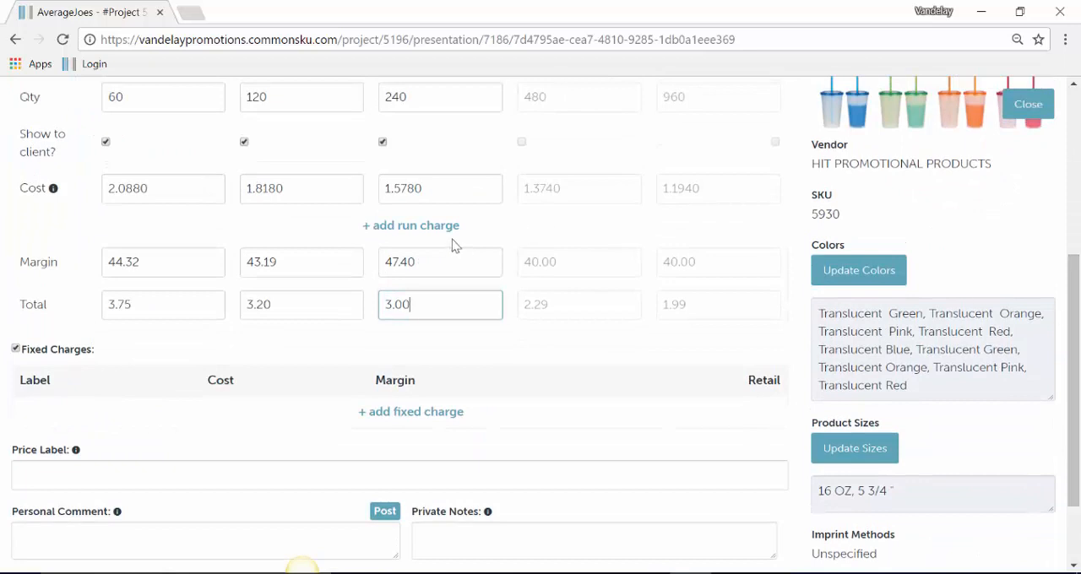
{"action": "mouse_move", "coordinate": [3, 459]}
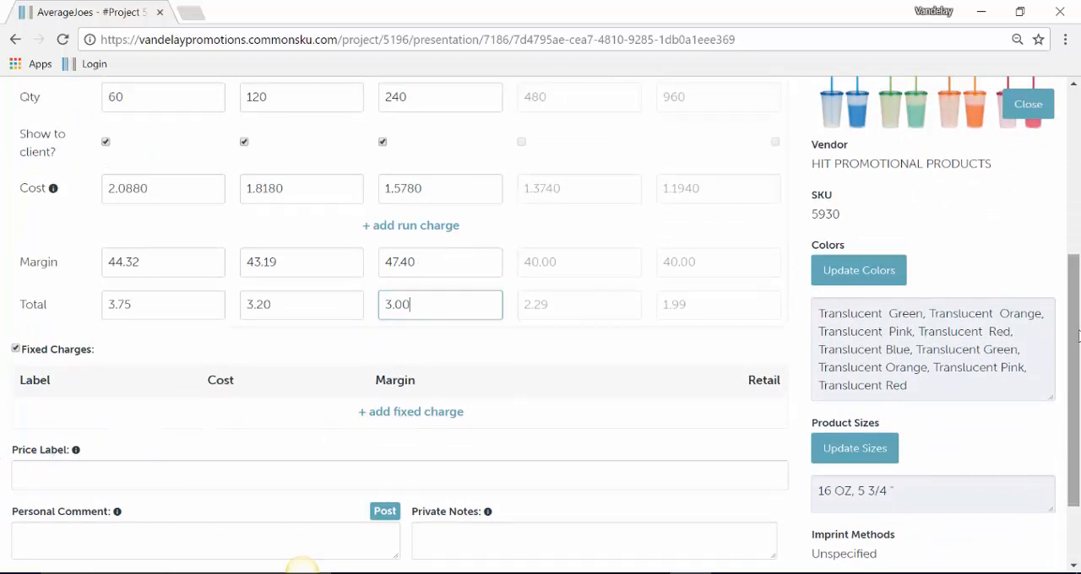
{"action": "scroll", "scroll_direction": "down", "scroll_amount": 3}
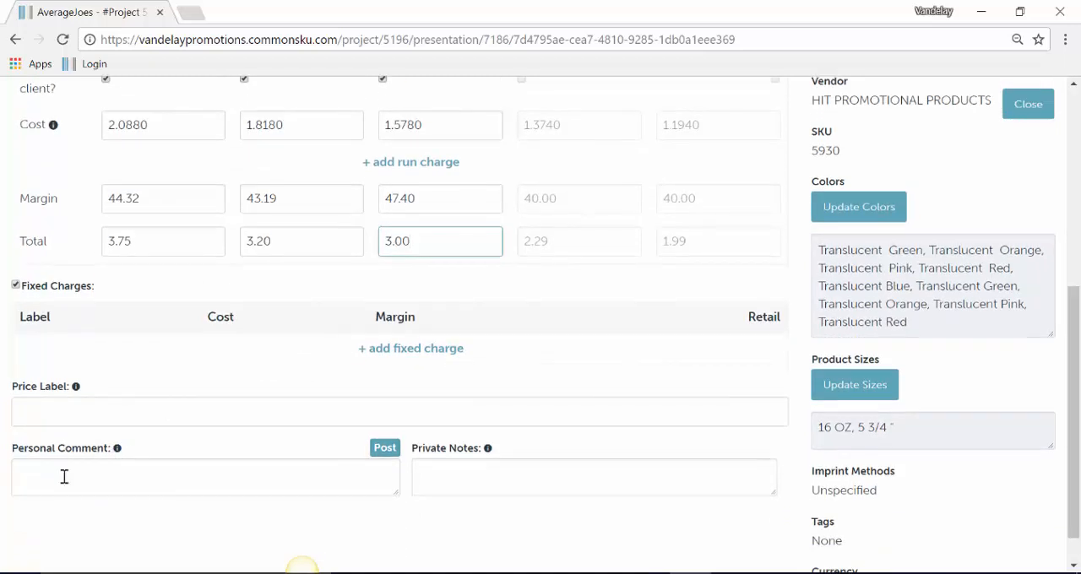
{"action": "type", "text": "These are neat!"}
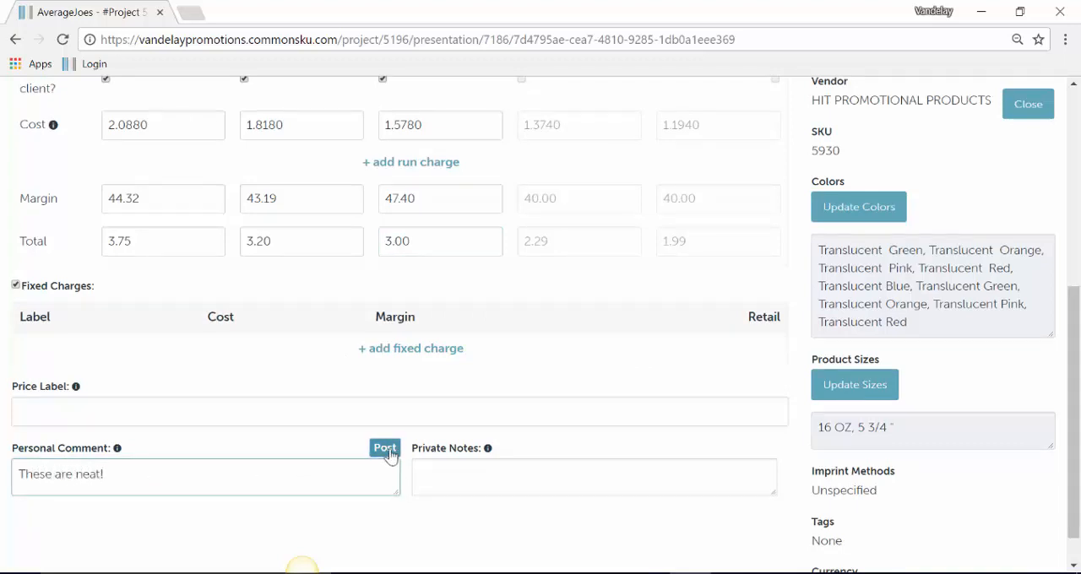
{"action": "left_click", "coordinate": [385, 448]}
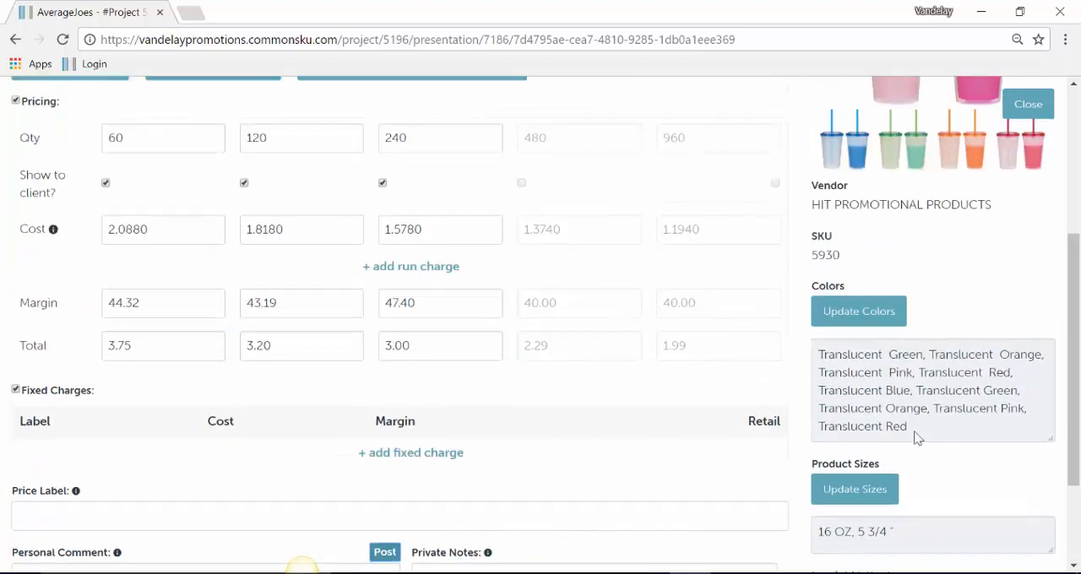
{"action": "mouse_move", "coordinate": [858, 311]}
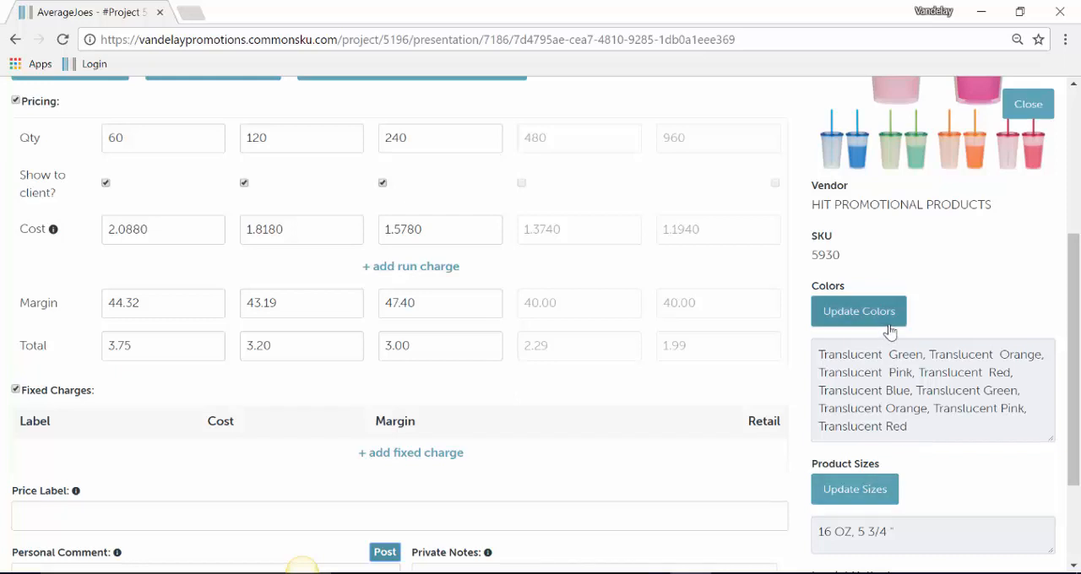
{"action": "left_click", "coordinate": [858, 311]}
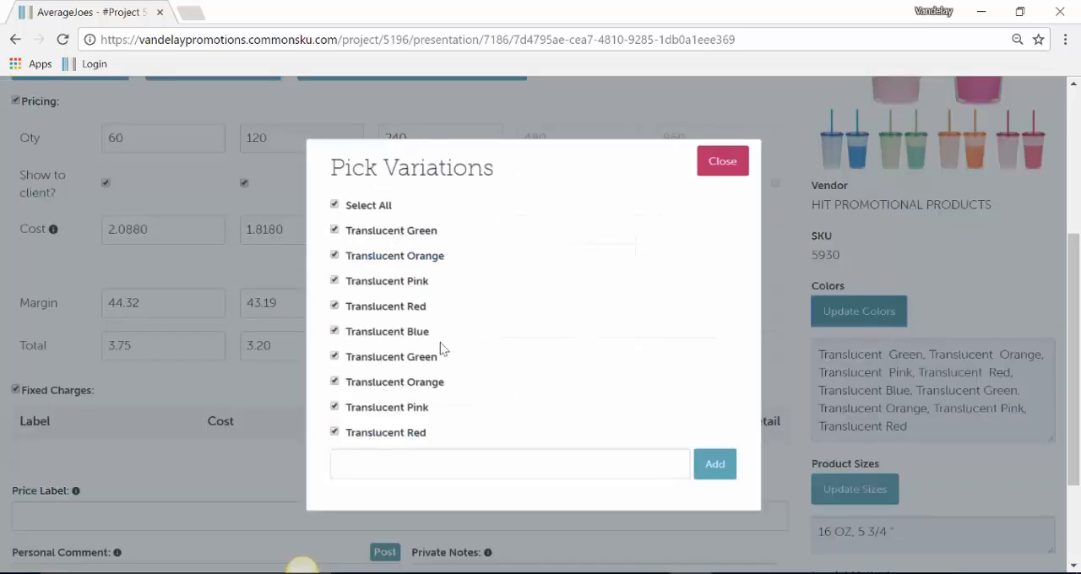
{"action": "left_click", "coordinate": [723, 161]}
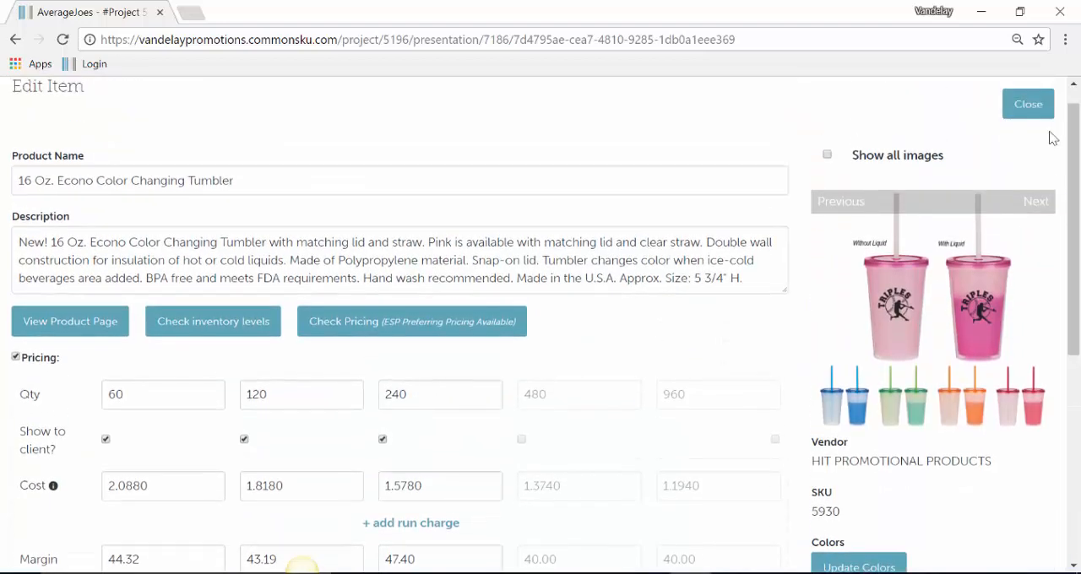
{"action": "mouse_move", "coordinate": [1037, 209]}
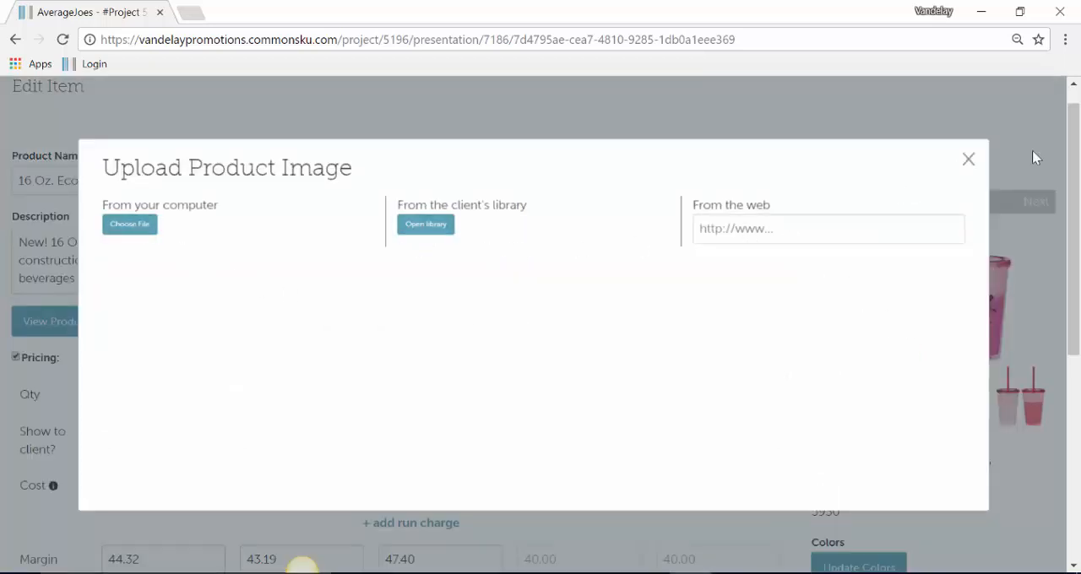
Dismiss the Upload Product Image dialog and close the editor back to Presentation #7186's item list
{"action": "left_click", "coordinate": [969, 159]}
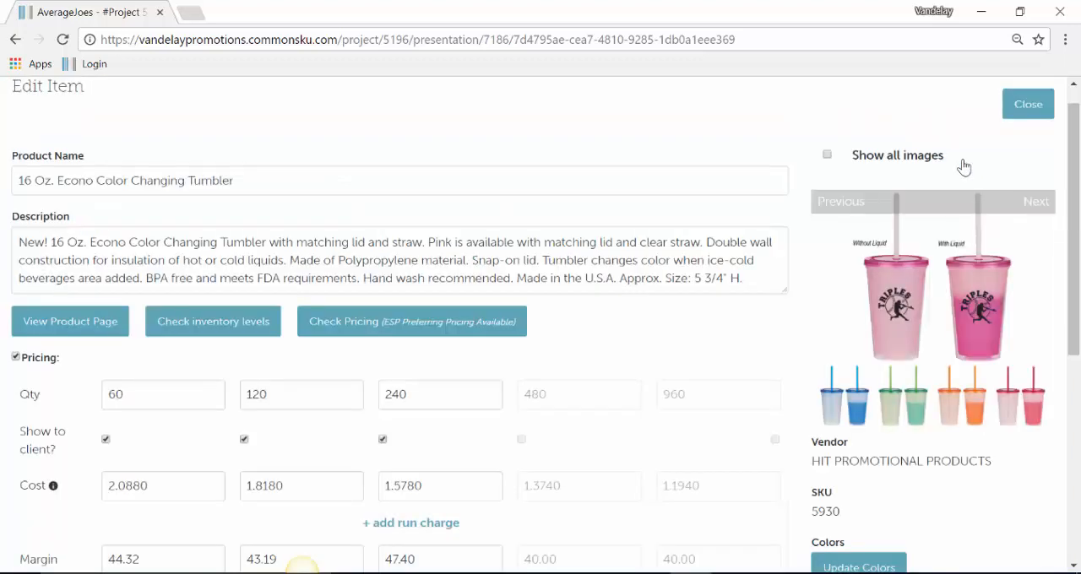
{"action": "mouse_move", "coordinate": [872, 483]}
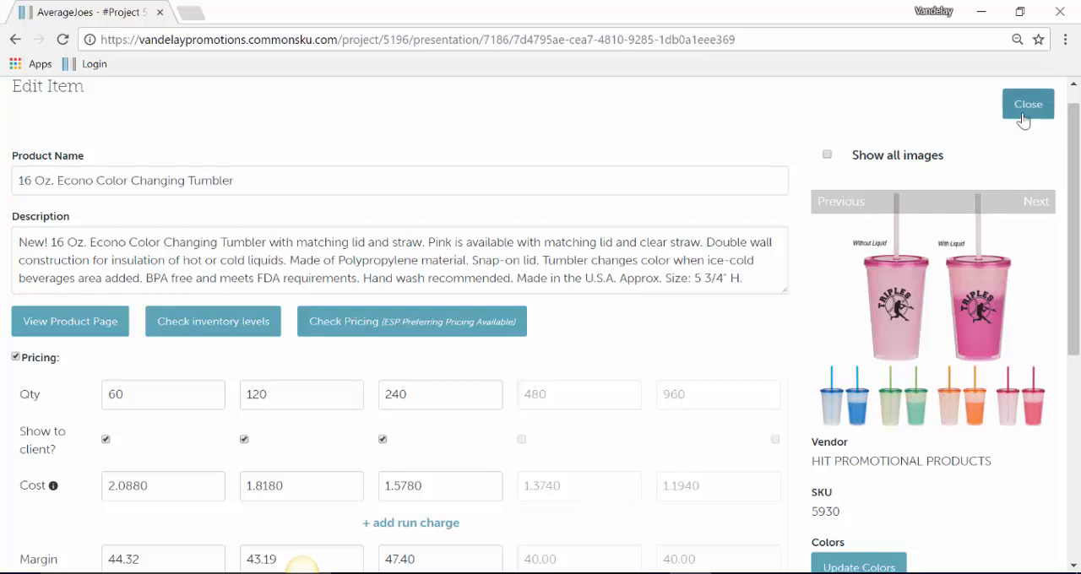
{"action": "left_click", "coordinate": [1028, 104]}
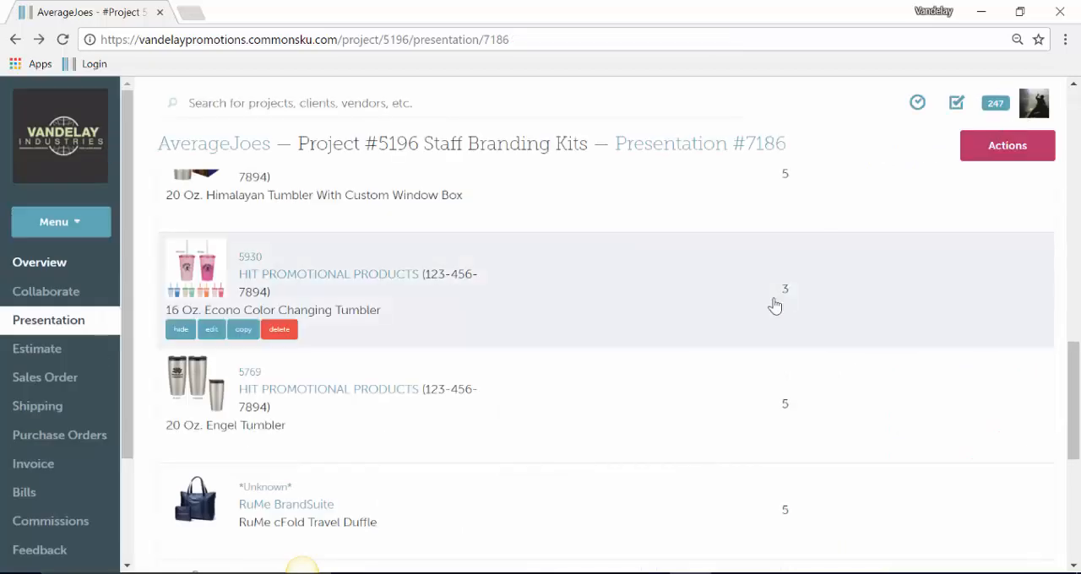